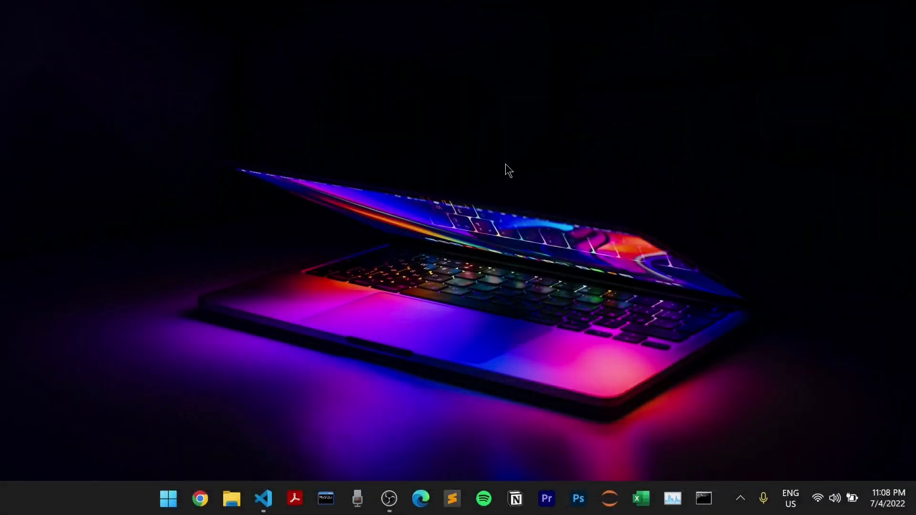
Bring up VS Code with Translator.py open and the terminal panel visible
{"action": "left_click", "coordinate": [263, 498]}
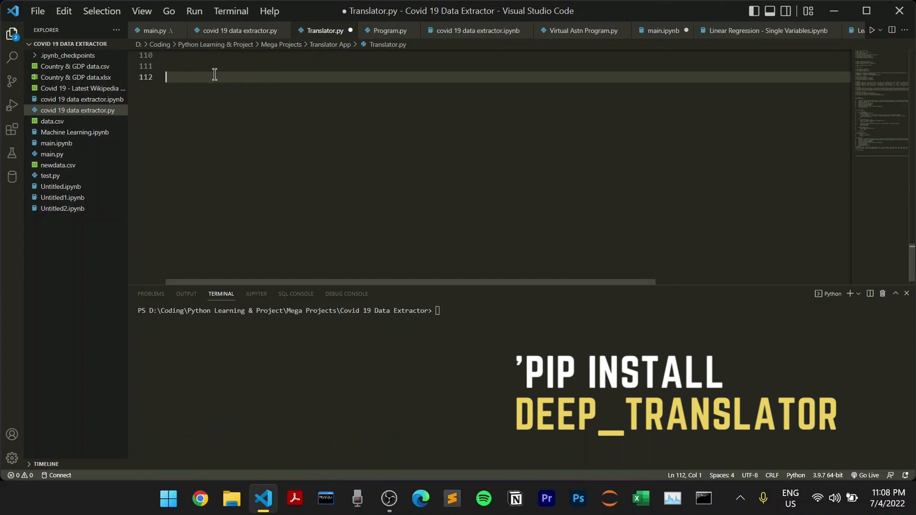
Import GoogleTranslator from deep_translator and start a 'while True:' loop
{"action": "type", "text": "from deep_translator import GoogleTranslator"}
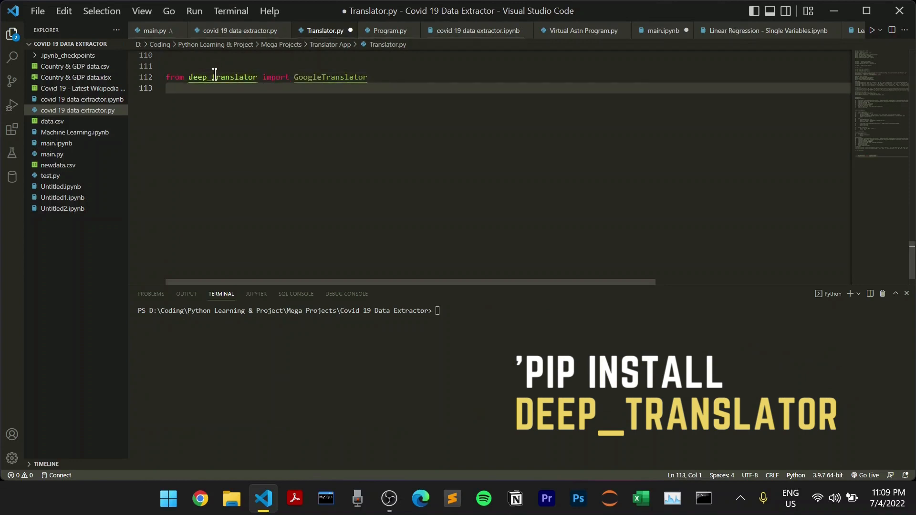
{"action": "key", "text": "Enter"}
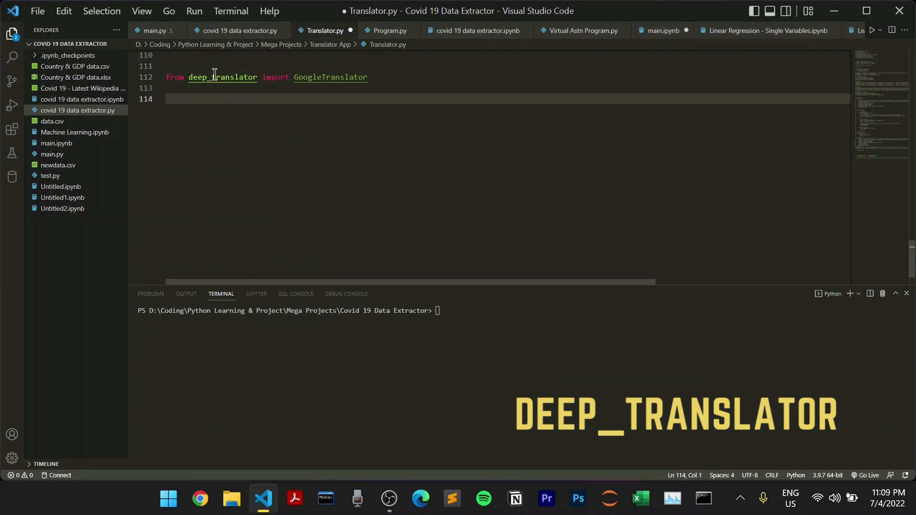
{"action": "type", "text": "while True:"}
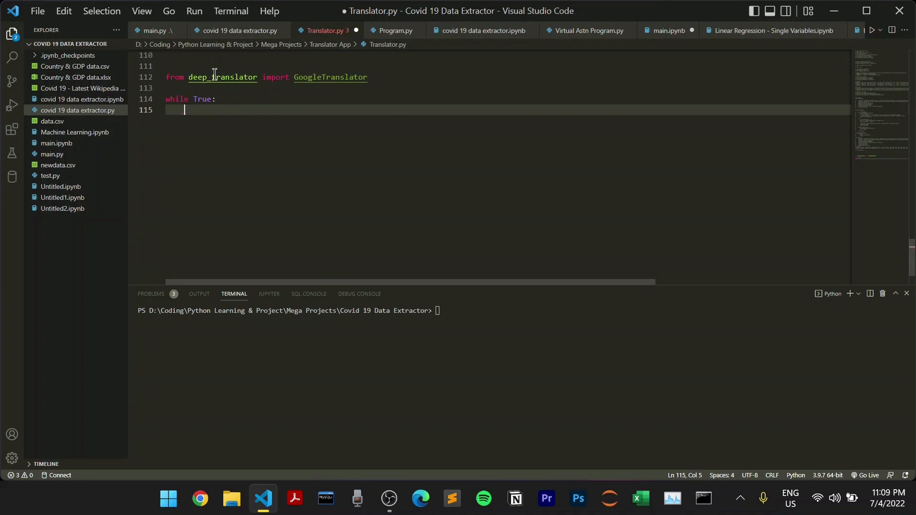
Inside the loop, prompt for user_input_text and lang_translate with input() calls
{"action": "type", "text": "user_input_text = input('Enter the text you want to translate :- ')"}
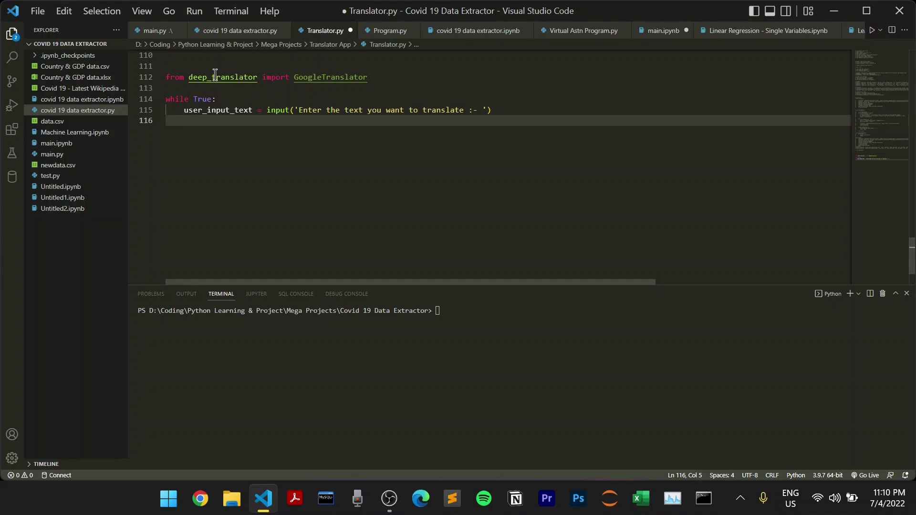
{"action": "type", "text": "lang_translate = input('Enter the language you want to translate to :- ')"}
{"action": "type", "text": "def "}
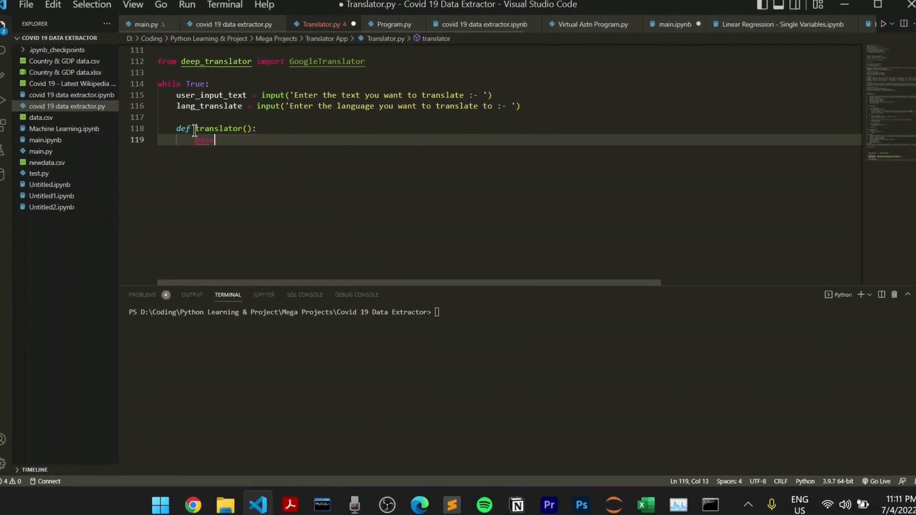
Call translator() in the loop and begin the translated_text assignment in the function body
{"action": "type", "text": "trans"}
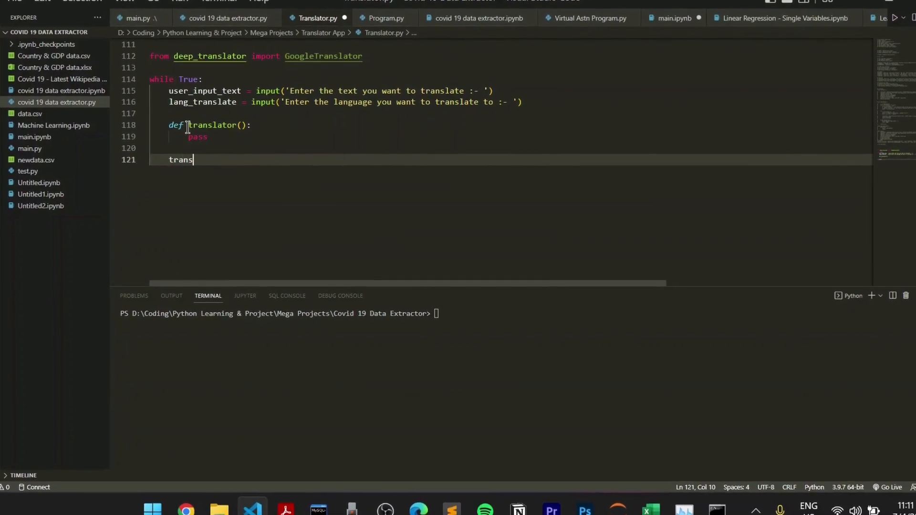
{"action": "type", "text": "lator()"}
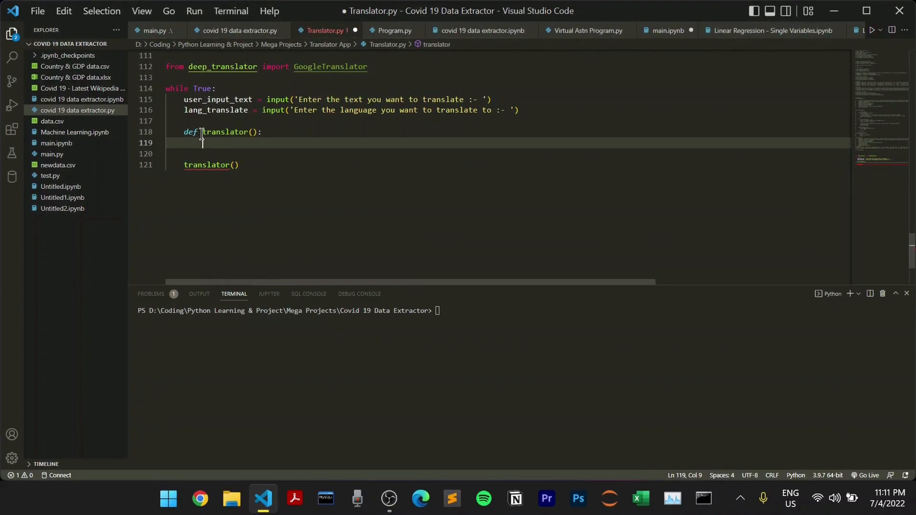
{"action": "type", "text": "translated_text = Goo"}
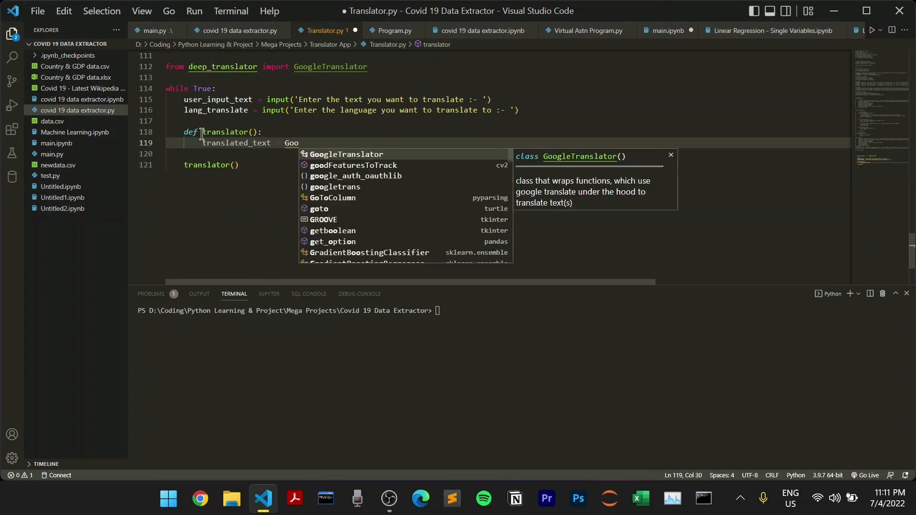
Build GoogleTranslator(source='auto', target=lang_translate) for translated_text and start its method call
{"action": "key", "text": "Tab"}
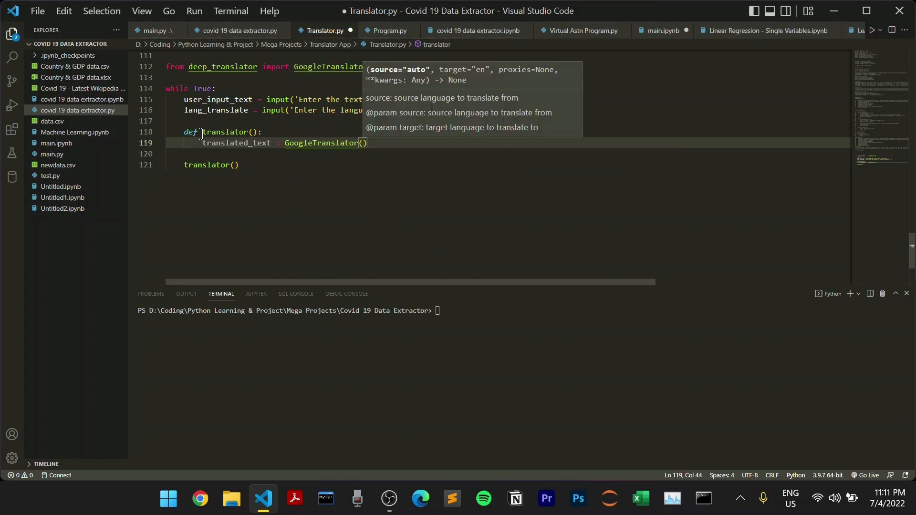
{"action": "type", "text": "source"}
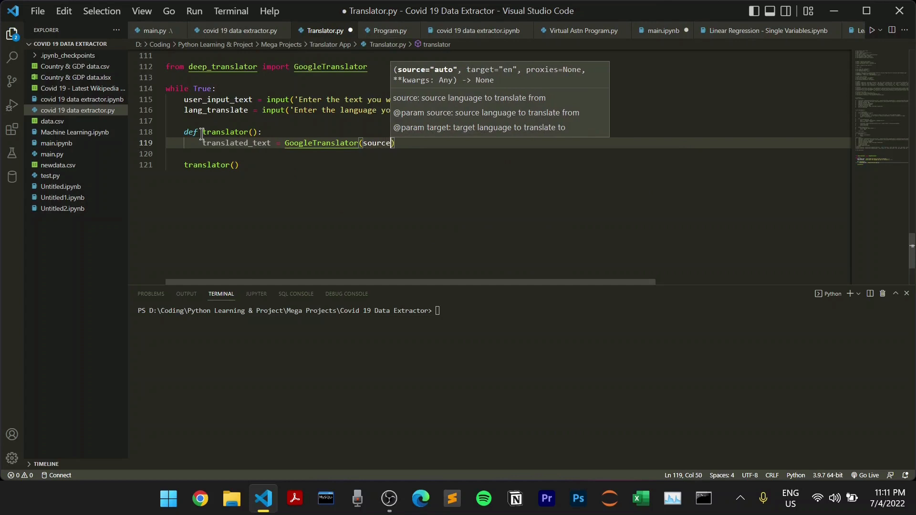
{"action": "type", "text": "'auto'"}
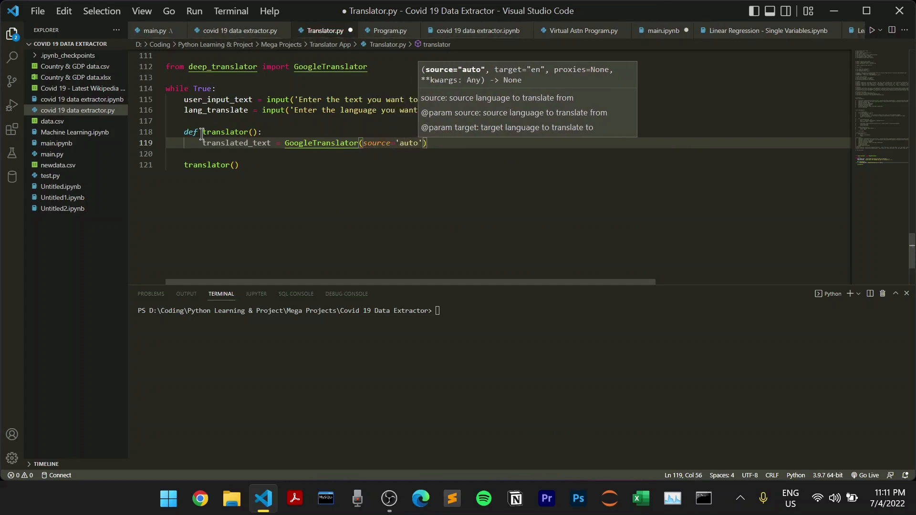
{"action": "type", "text": ", target='"}
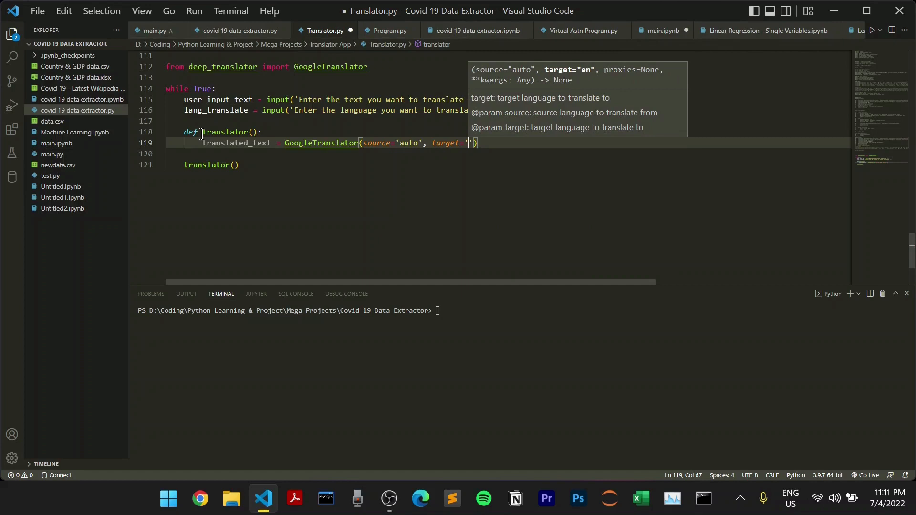
{"action": "key", "text": "Backspace"}
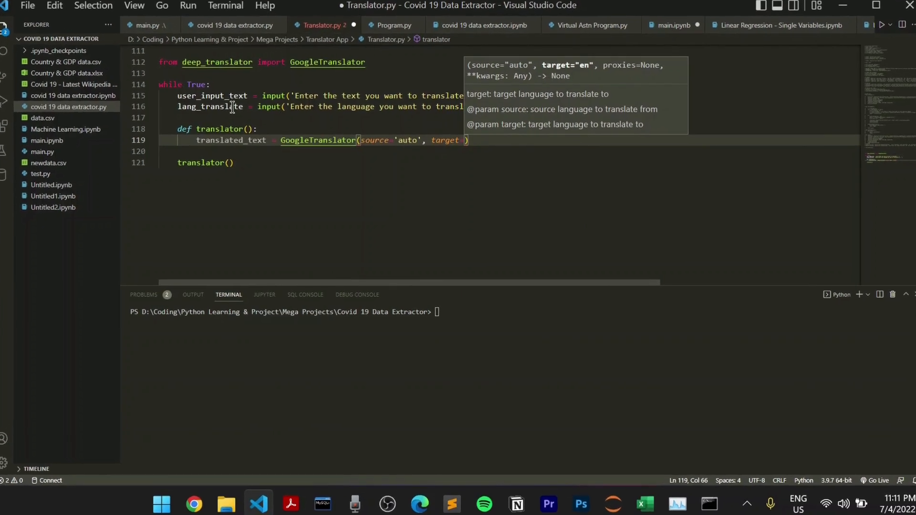
{"action": "type", "text": "lang_translate)"}
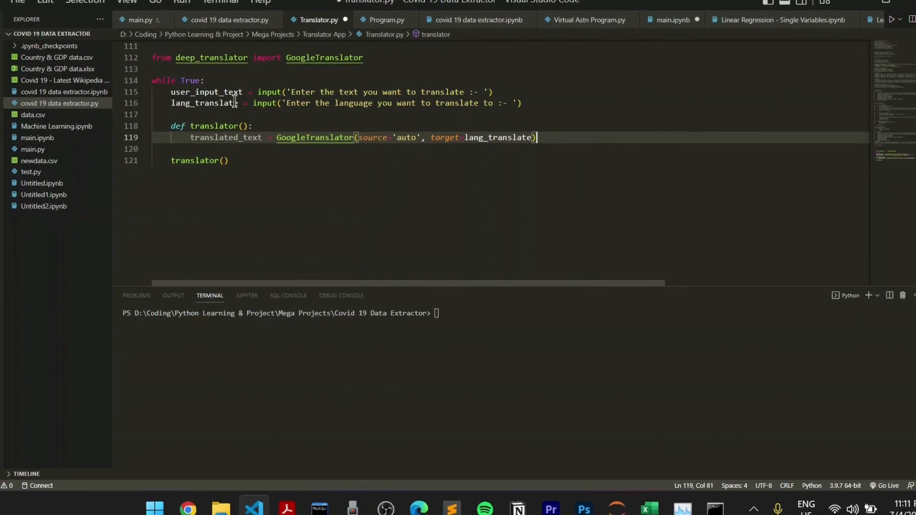
{"action": "type", "text": "."}
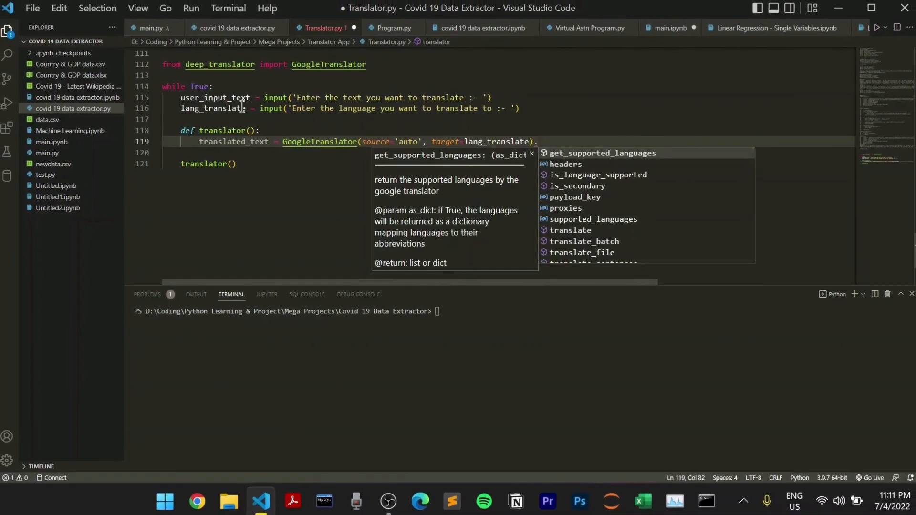
Append .translate(text=user_input_text) so the function translates the entered text
{"action": "type", "text": ".translate(text=)"}
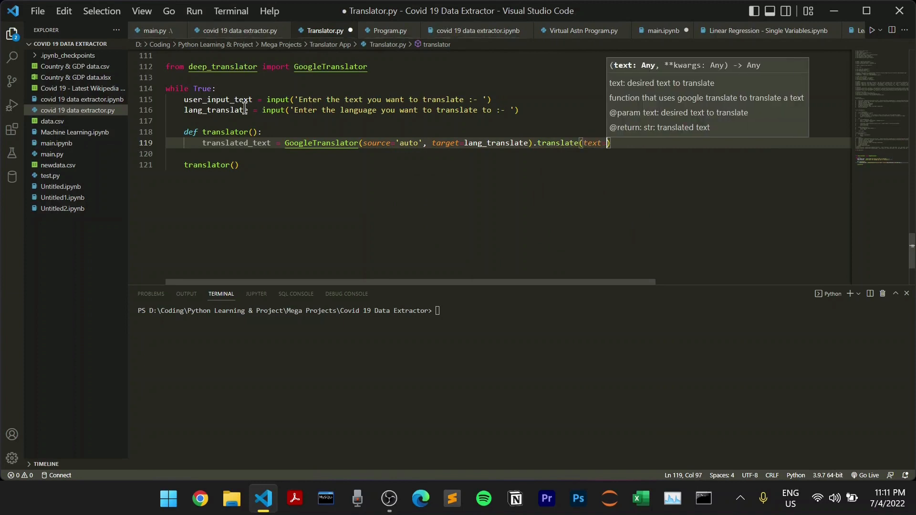
{"action": "type", "text": "user_input_text"}
{"action": "left_click", "coordinate": [507, 154]}
{"action": "type", "text": "print(f'\\nYour Translated Text is :- {translated_text} \\n"}
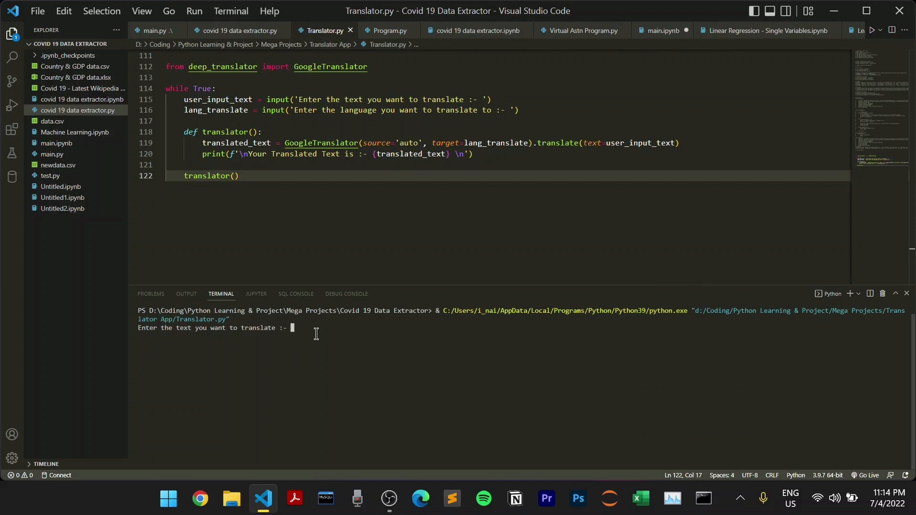
Enter 'What is your name ?' and 'french' at the terminal prompts to get the translation
{"action": "type", "text": "What is your name ?"}
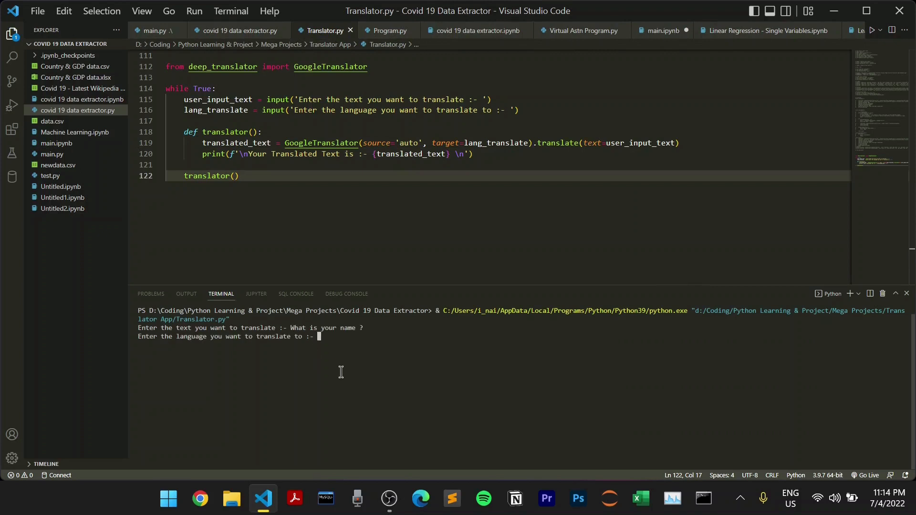
{"action": "type", "text": "french"}
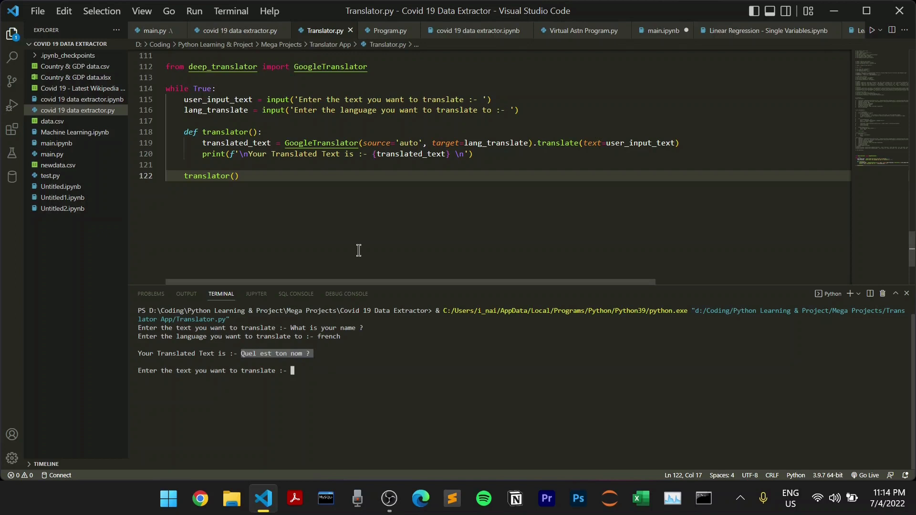
{"action": "mouse_move", "coordinate": [343, 133]}
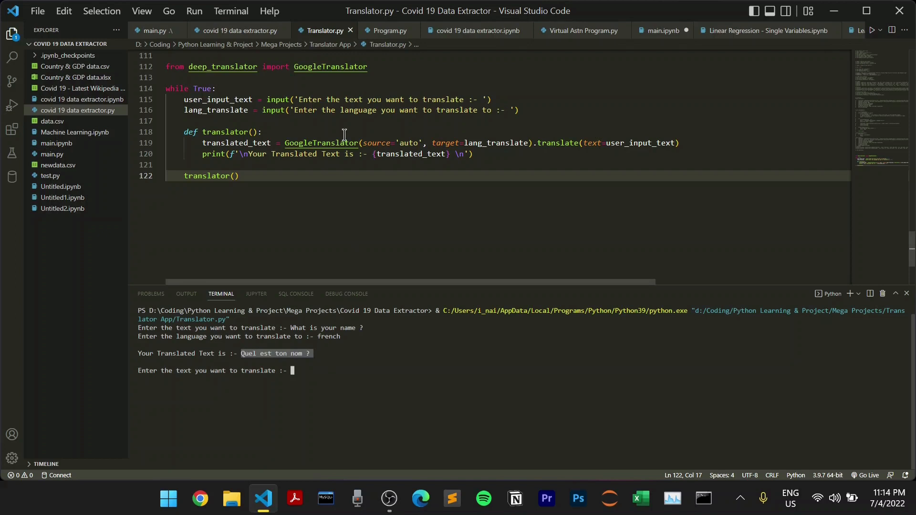
{"action": "mouse_move", "coordinate": [289, 340]}
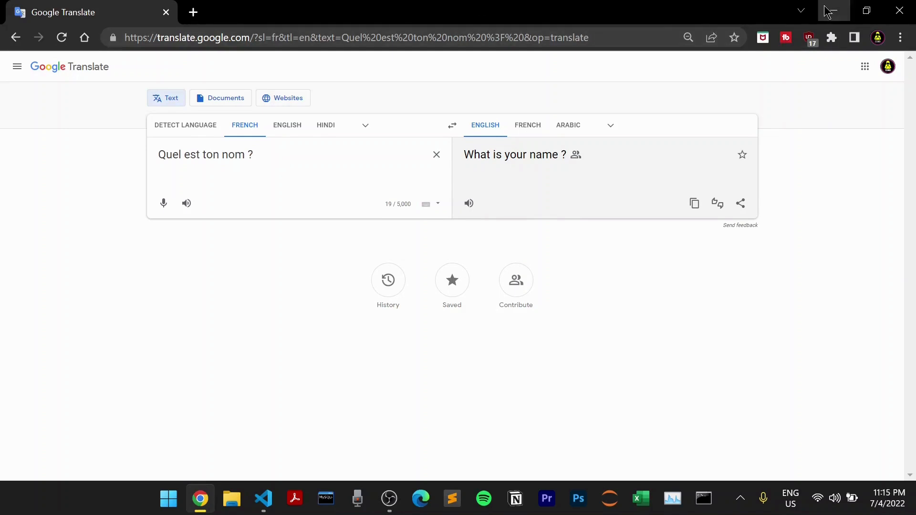
Minimize the browser after confirming 'Quel est ton nom ?' back-translates correctly
{"action": "left_click", "coordinate": [263, 498]}
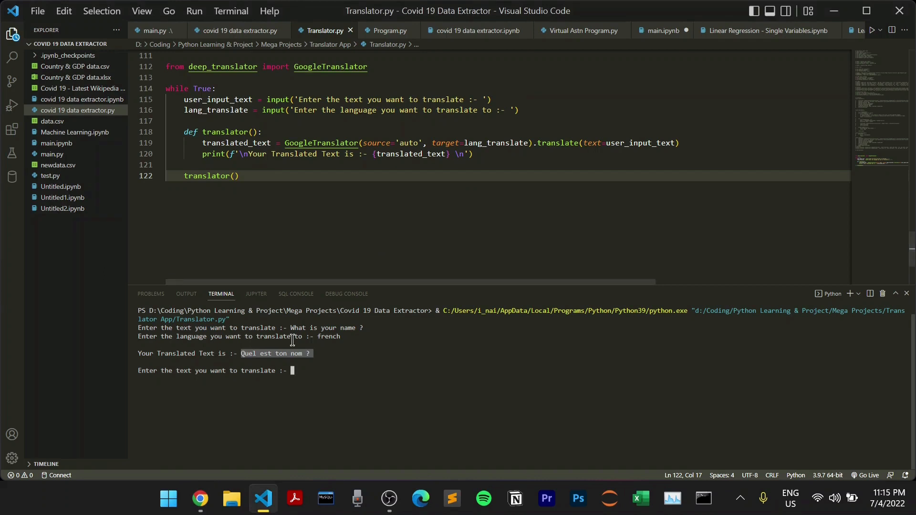